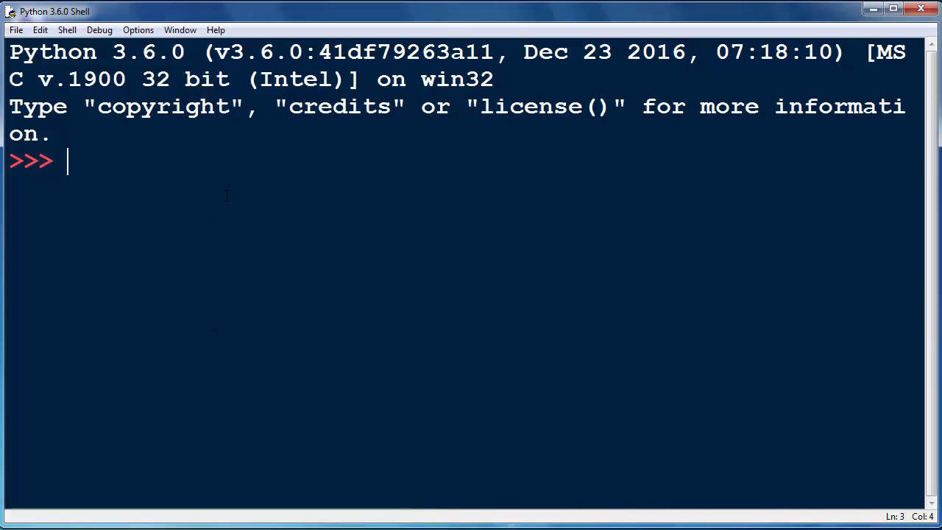
- Assign path = 'C:\new_folder', removing the stray extra closing quote
type("path")
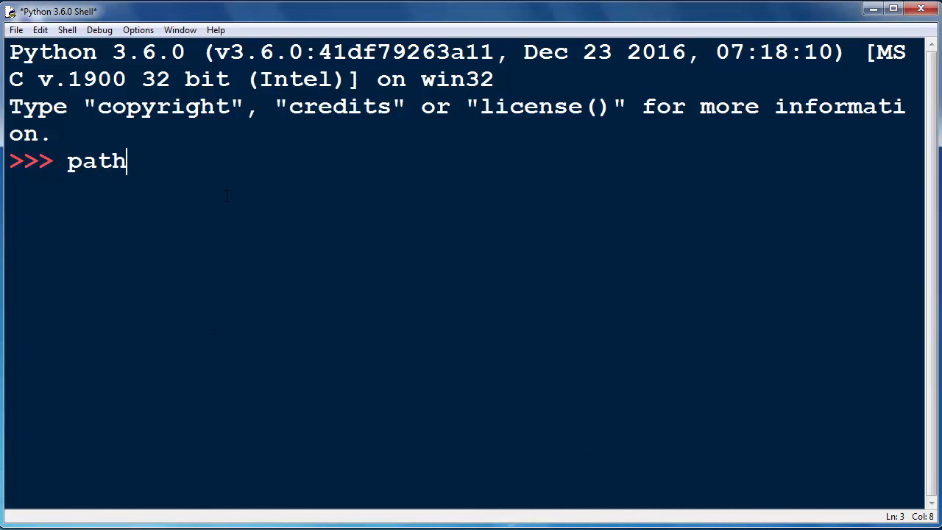
type("= '")
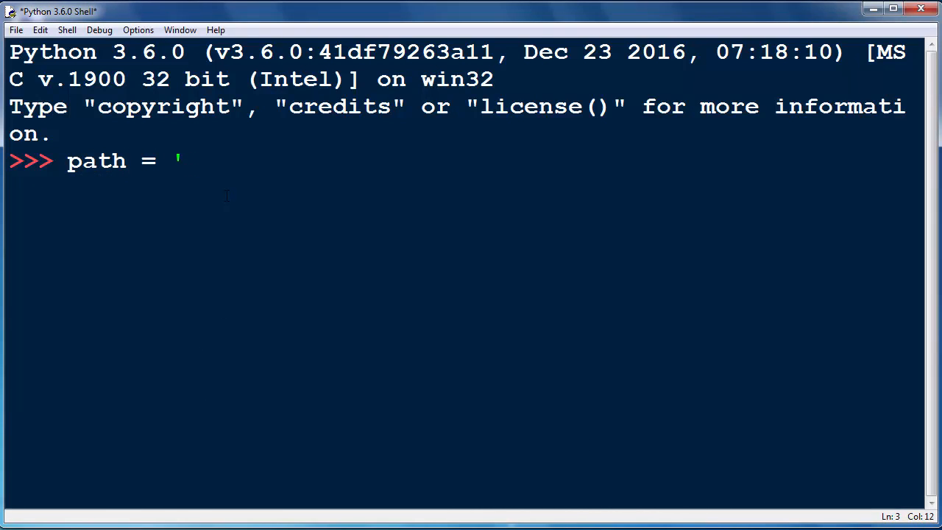
type("C:\\")
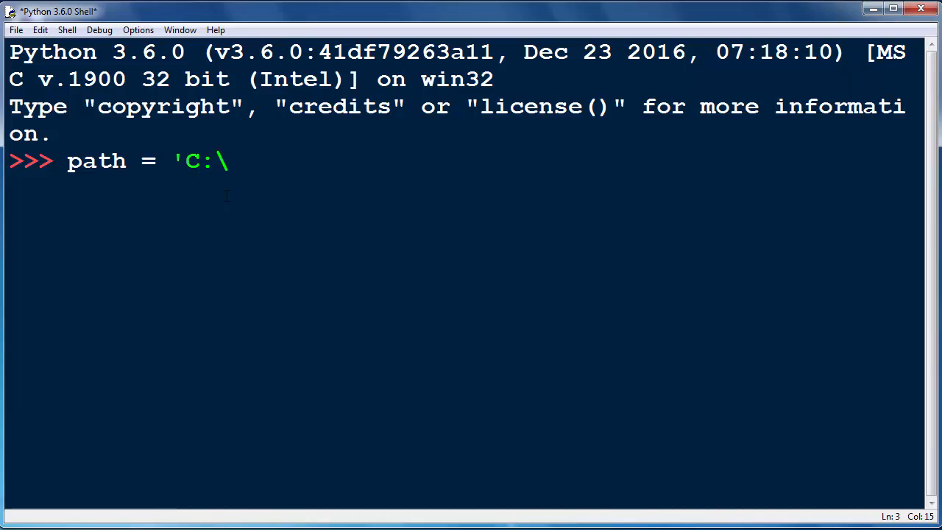
type("new_")
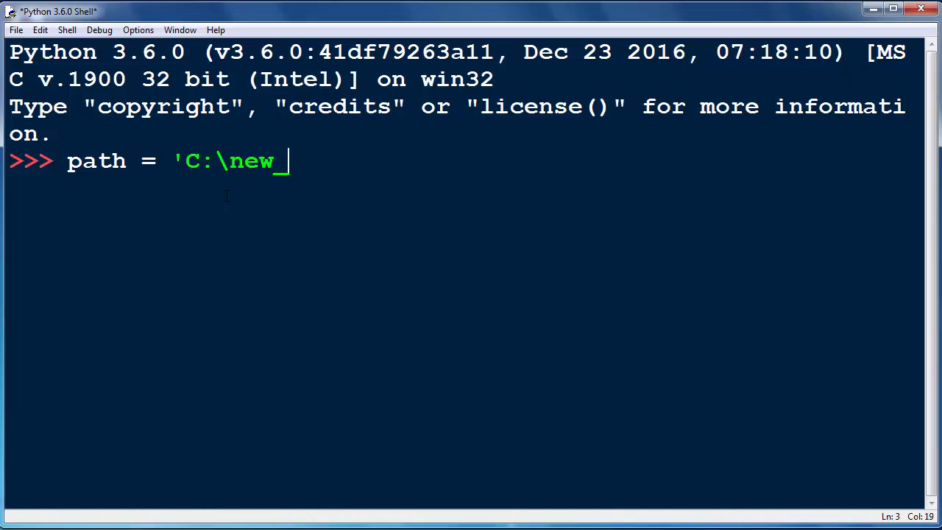
type("folder''")
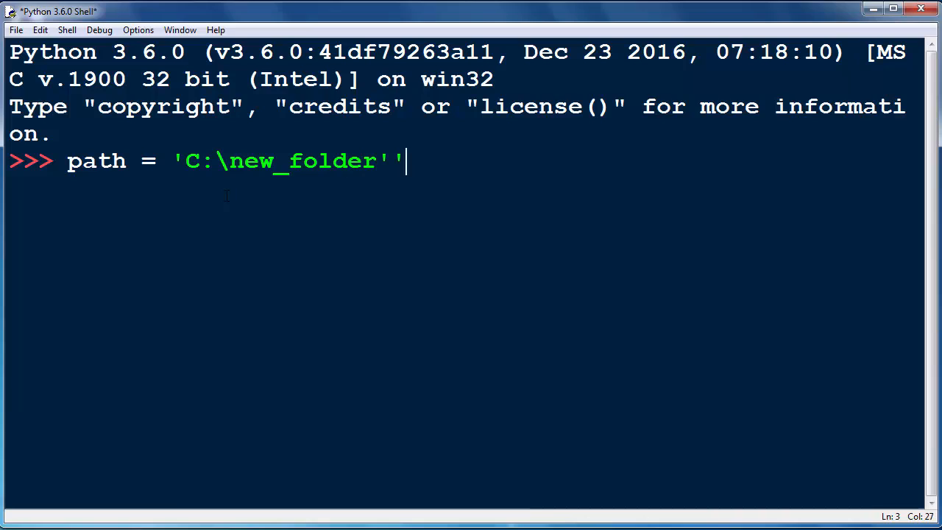
key("Backspace")
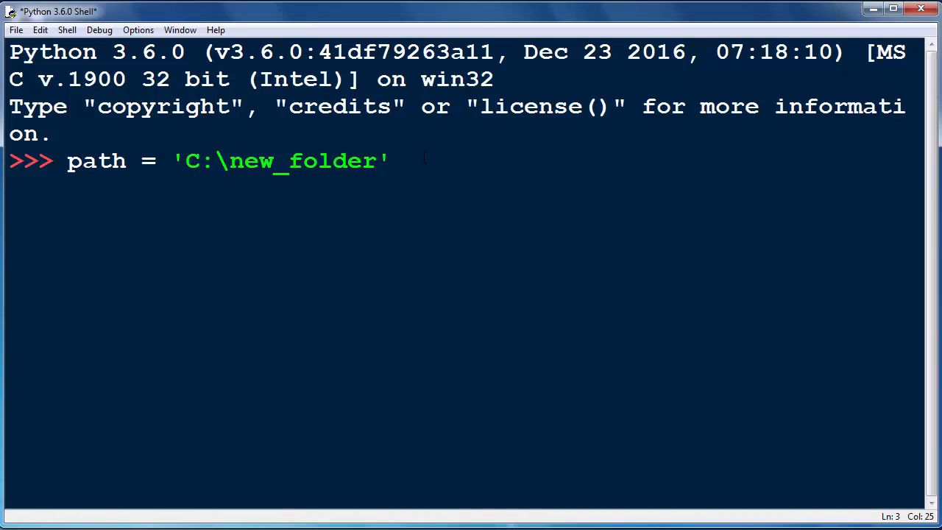
double_click(97, 161)
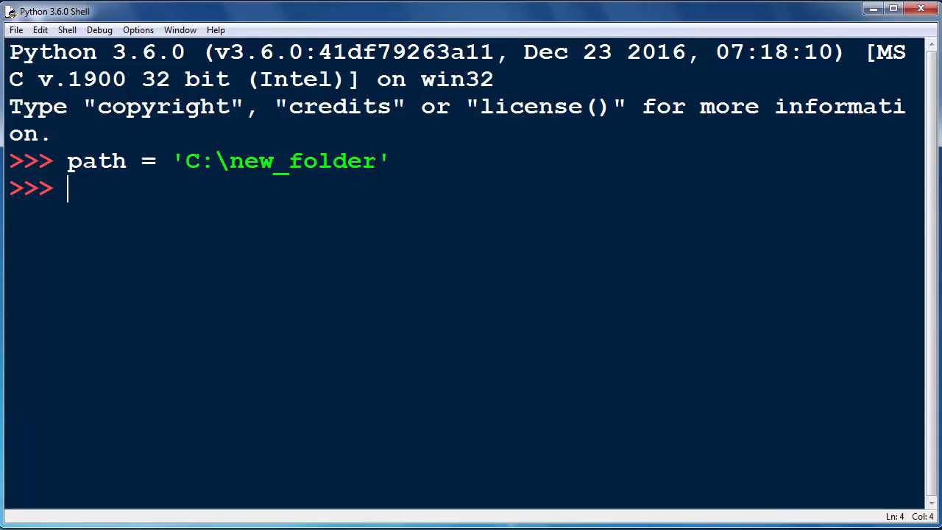
- Run print(path), which outputs 'C:' and 'ew_folder' on separate lines
type("print")
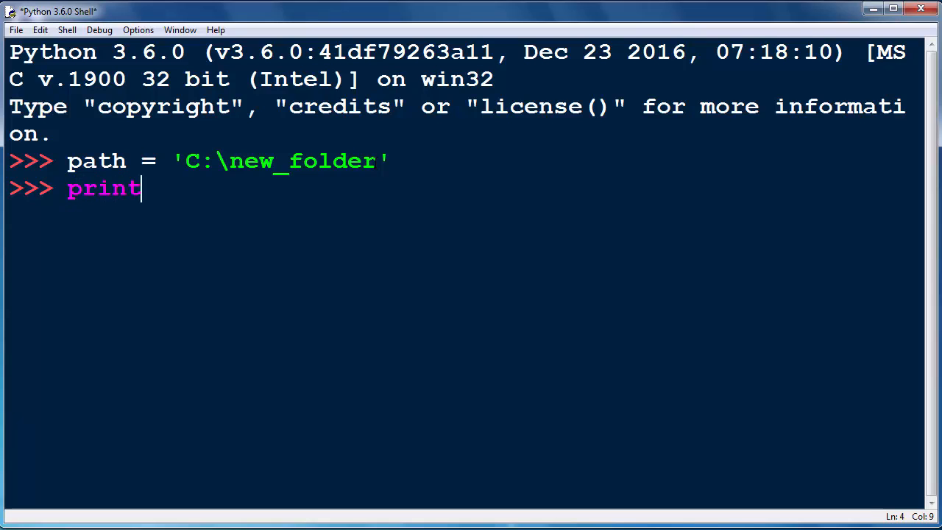
type("(path")
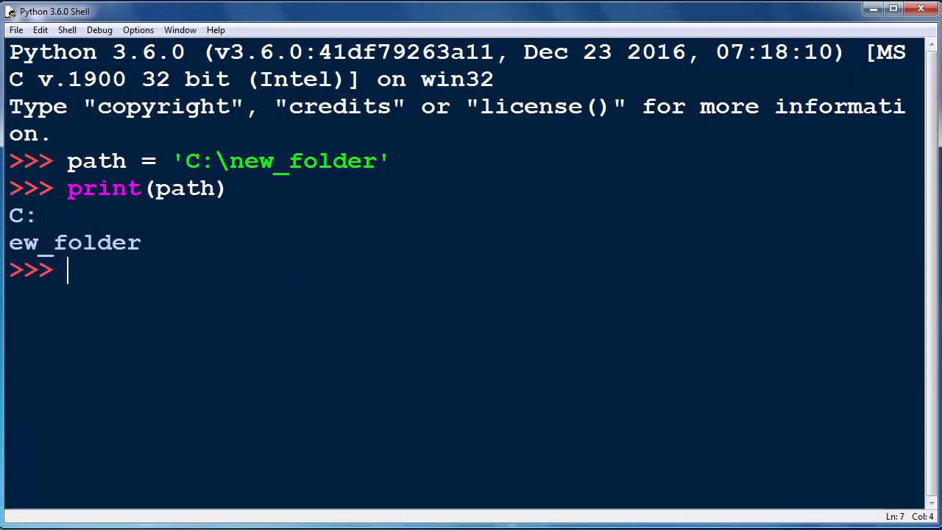
double_click(21, 215)
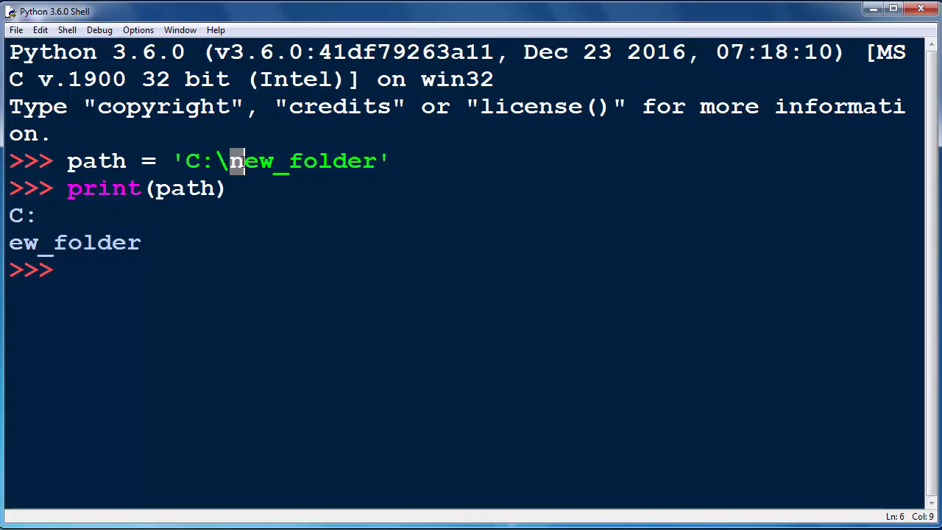
left_click_drag(8, 243, 141, 243)
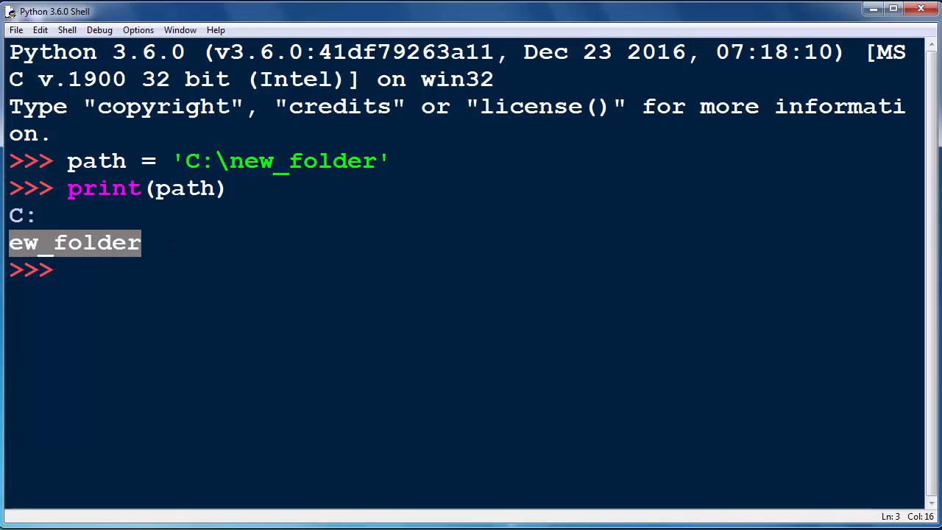
left_click(32, 215)
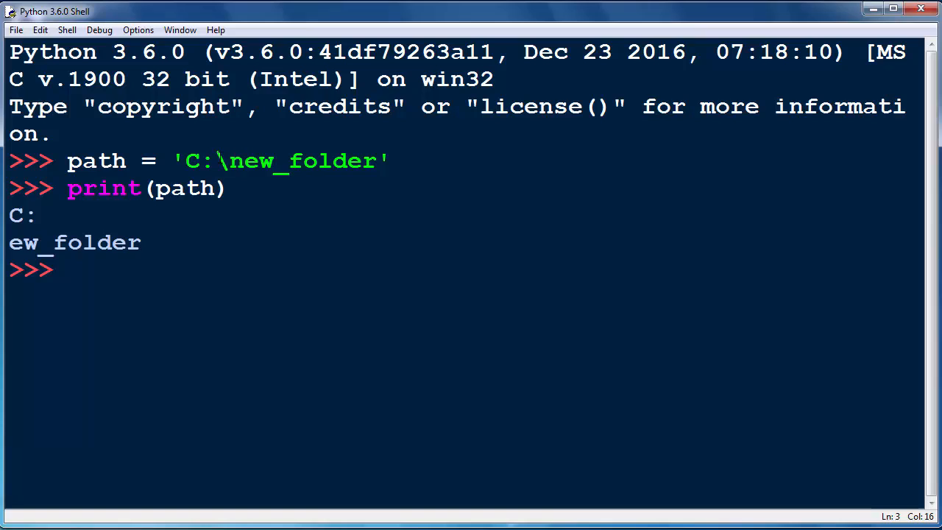
double_click(230, 160)
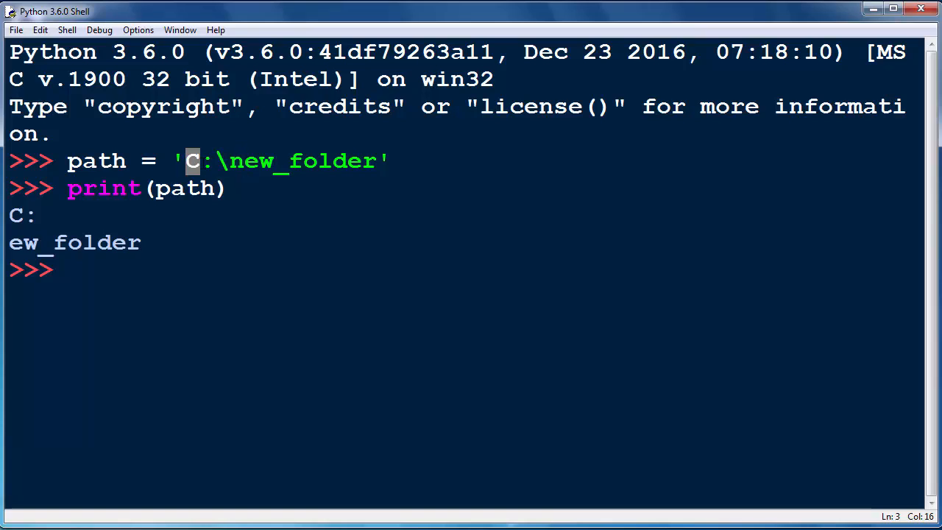
left_click_drag(189, 161, 362, 161)
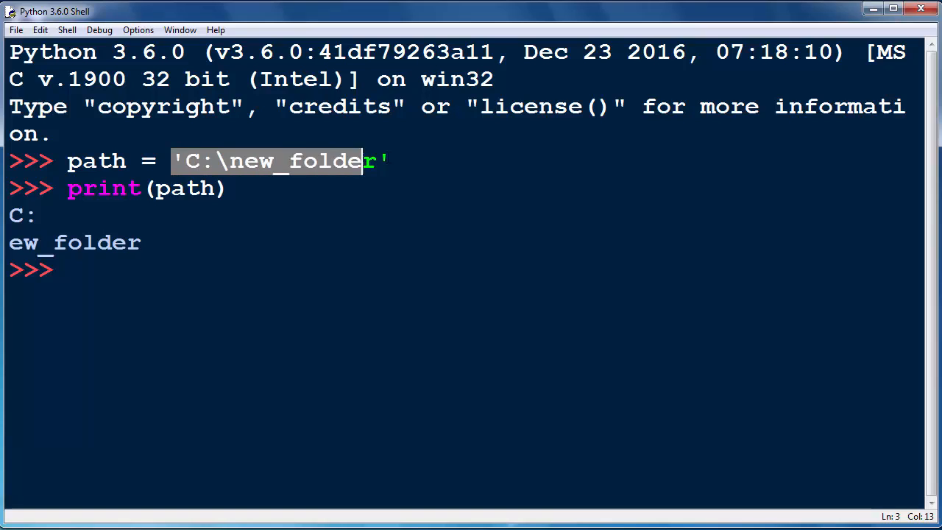
left_click(159, 188)
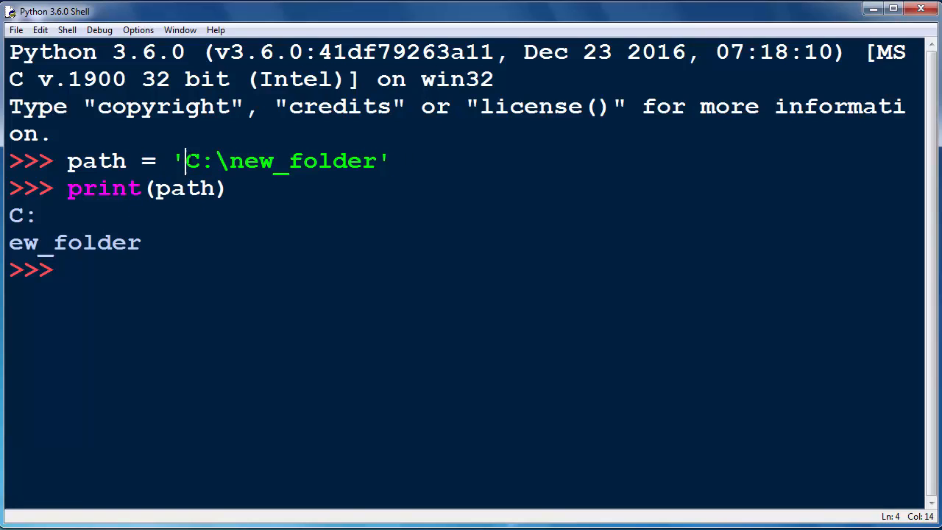
double_click(197, 160)
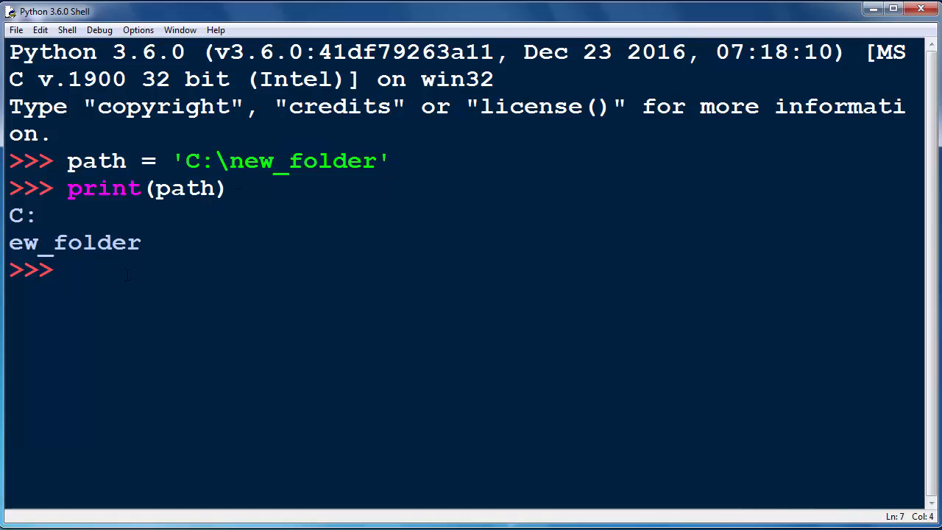
- Reassign path = 'C:\\new_folder' with a doubled backslash and start print(path
type("path = 'C:\\new_folder'")
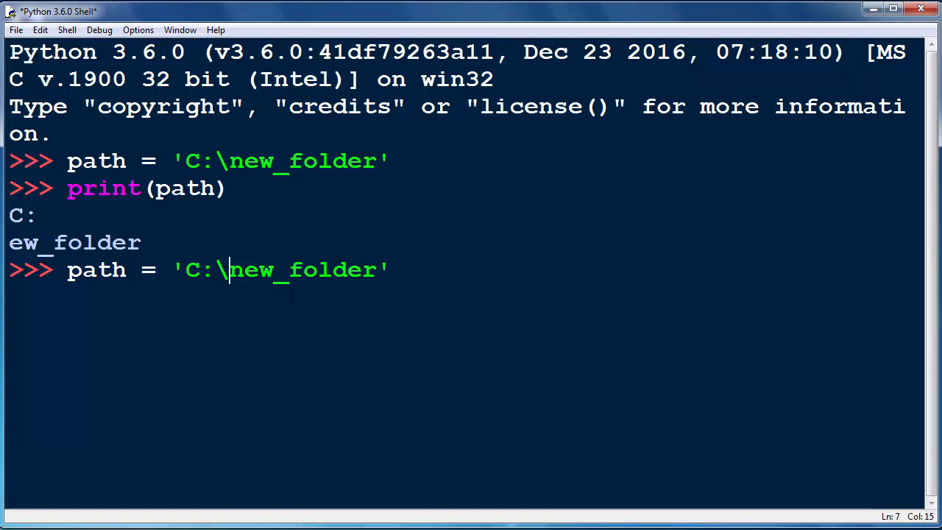
type("\\")
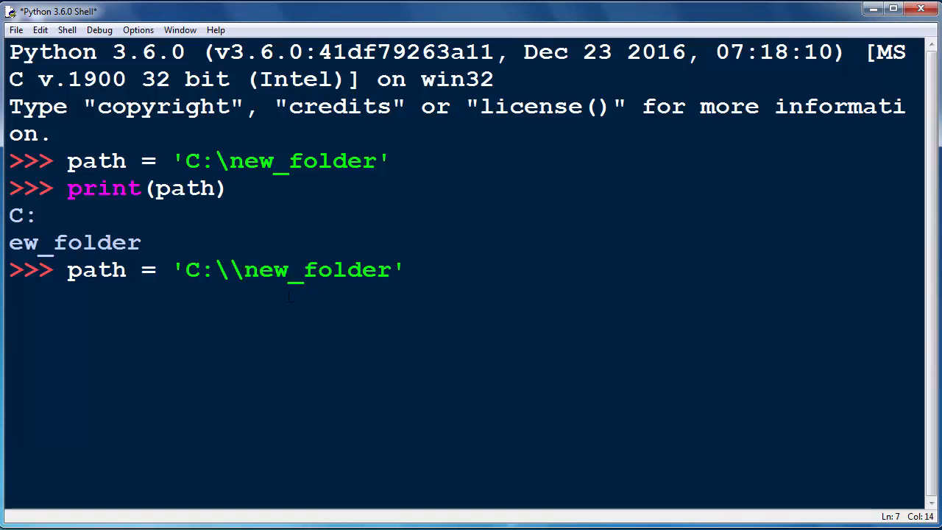
type("\\")
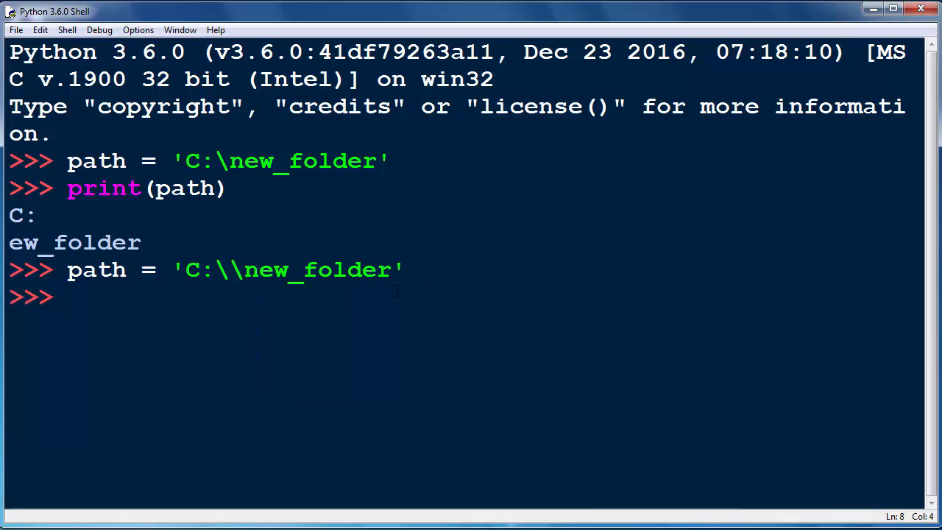
type("print(path")
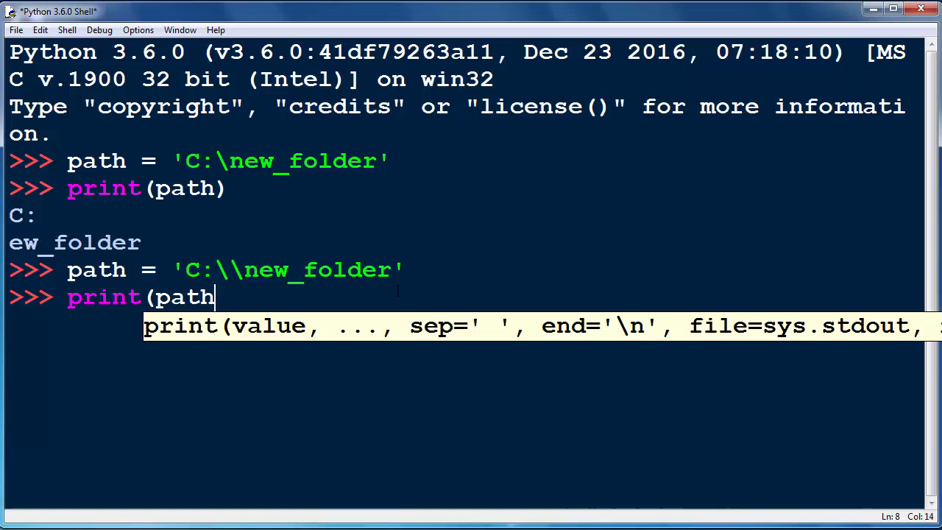